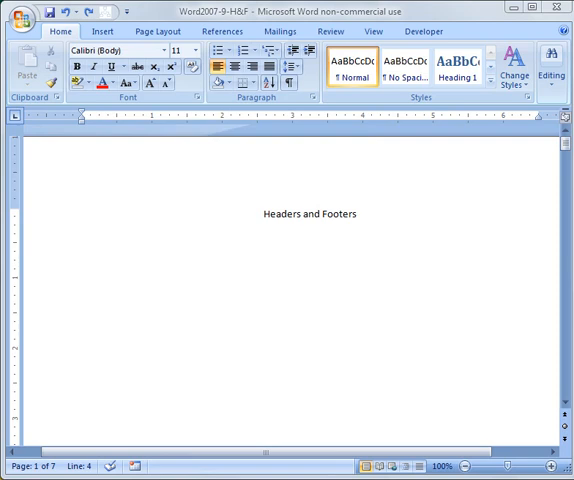
mouse_move(312, 238)
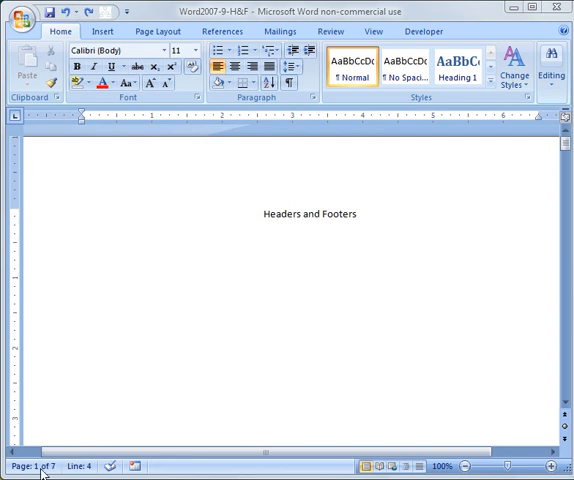
mouse_move(502, 390)
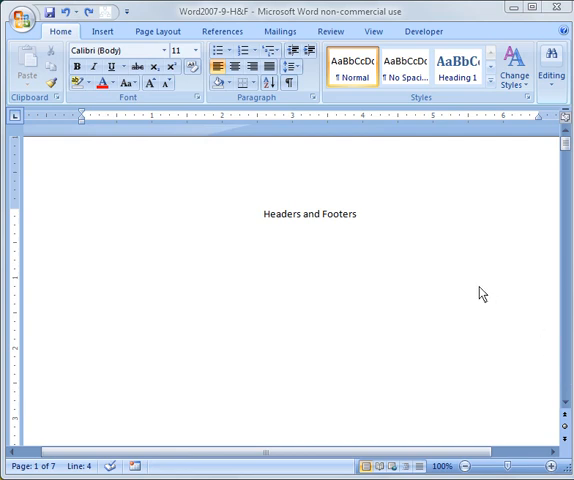
mouse_move(398, 280)
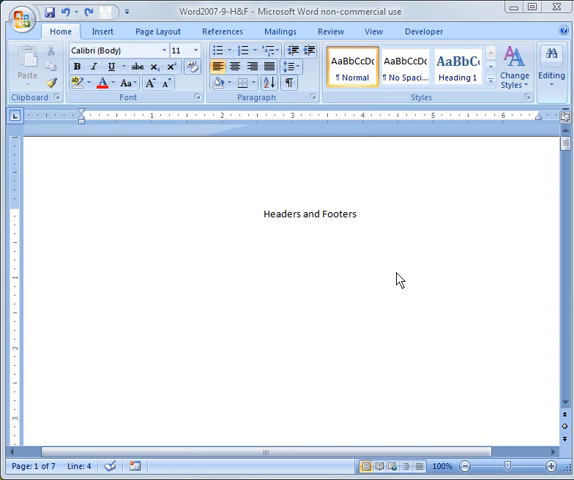
mouse_move(210, 184)
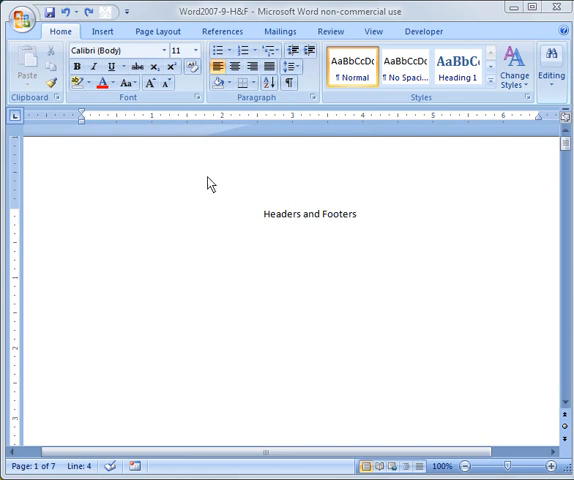
Show the built-in header gallery from the Insert ribbon.
click(104, 32)
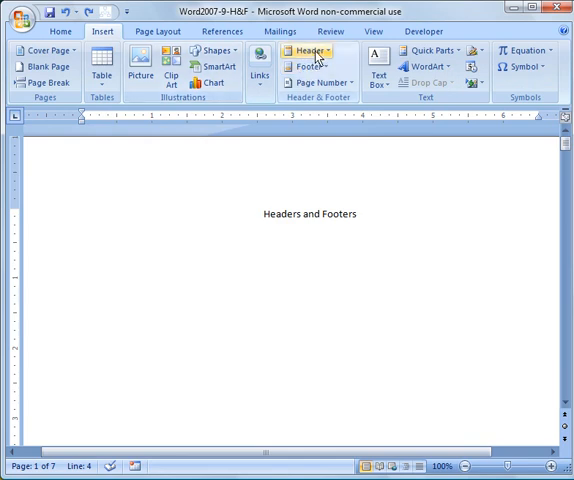
click(308, 52)
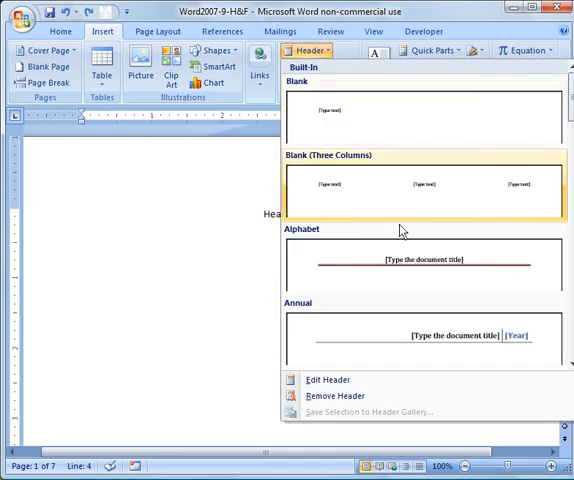
mouse_move(330, 116)
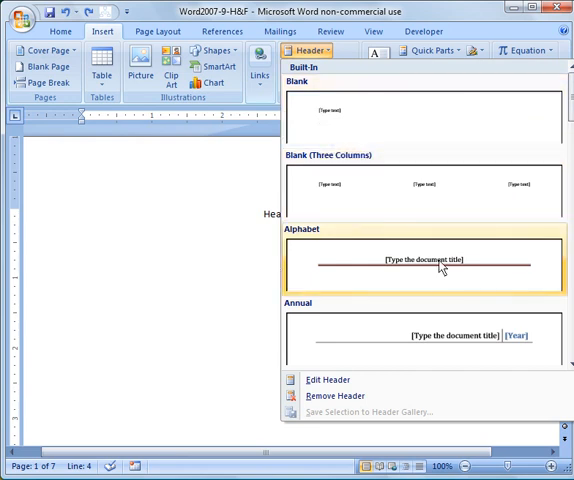
mouse_move(430, 264)
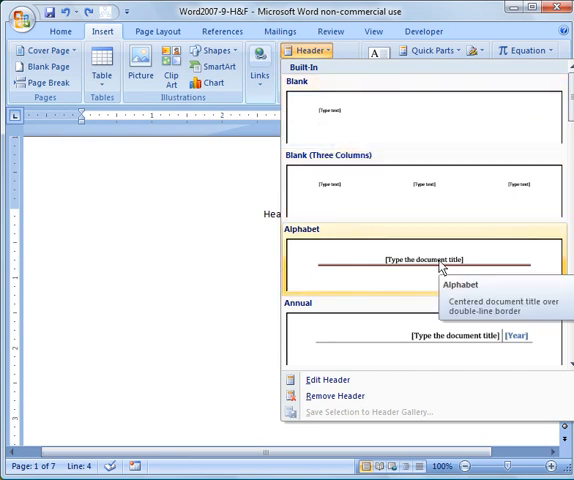
mouse_move(330, 118)
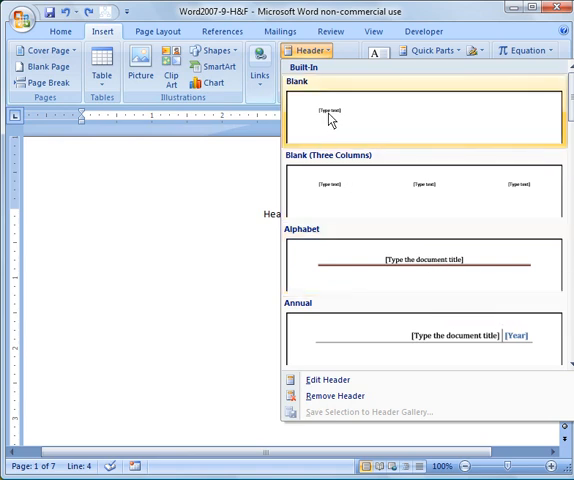
Add a Blank header and begin typing 'Headers', then try the Alphabet style.
click(424, 116)
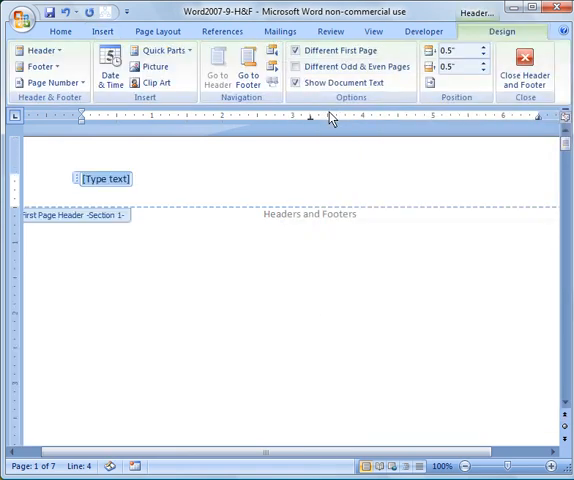
text(H)
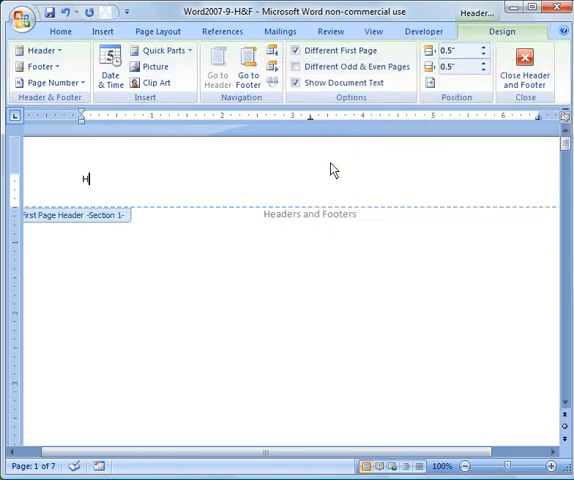
text(eaders and Foot)
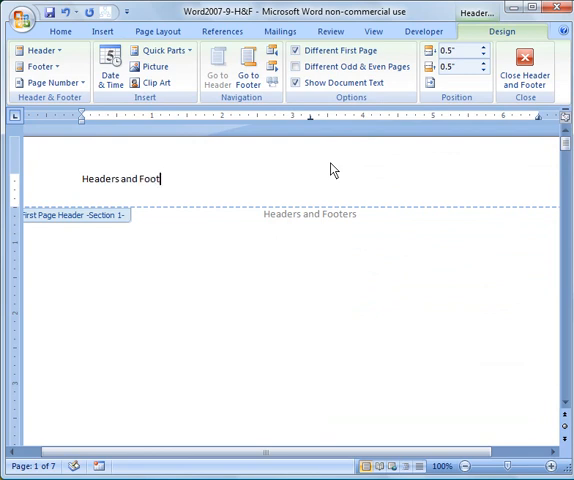
click(296, 50)
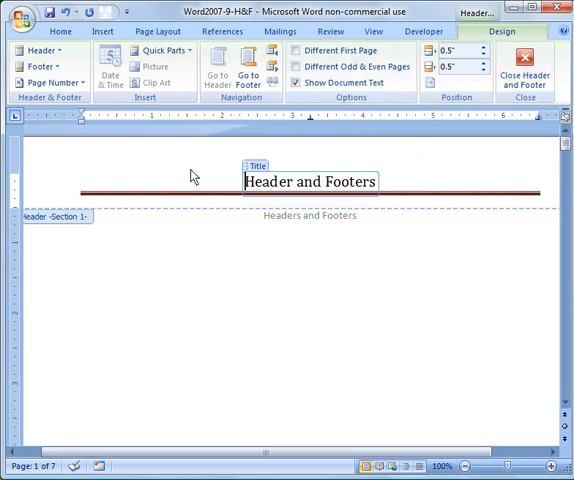
Revert to a blank header and retype 'Headers and Footers' as plain text.
double_click(268, 180)
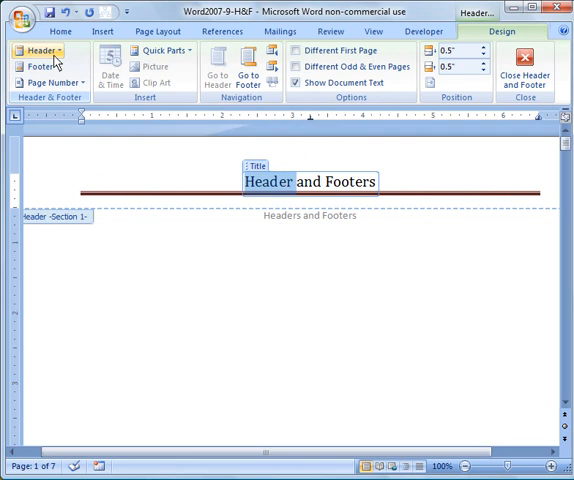
click(38, 52)
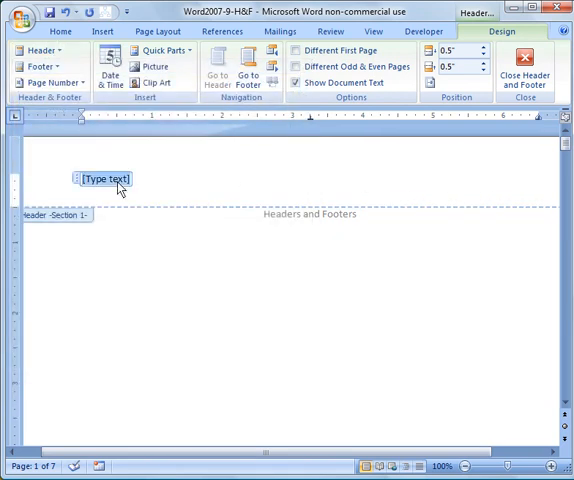
text(Headers and Footers)
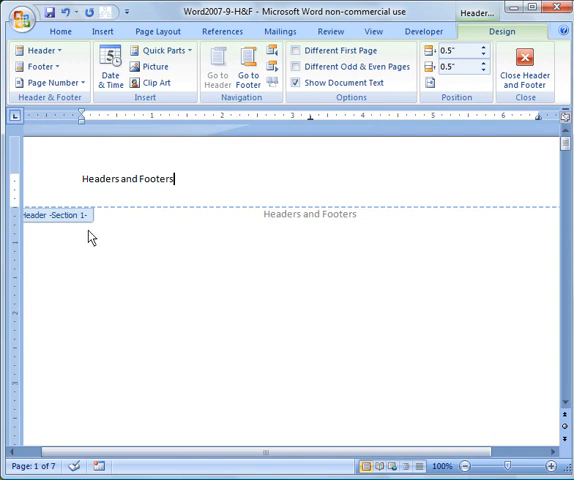
mouse_move(88, 236)
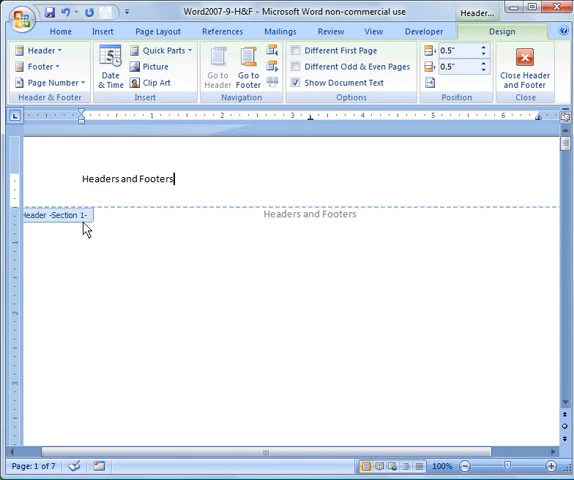
mouse_move(456, 152)
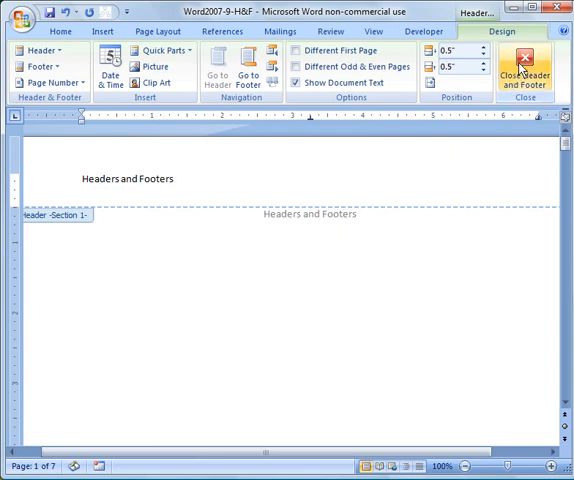
mouse_move(524, 66)
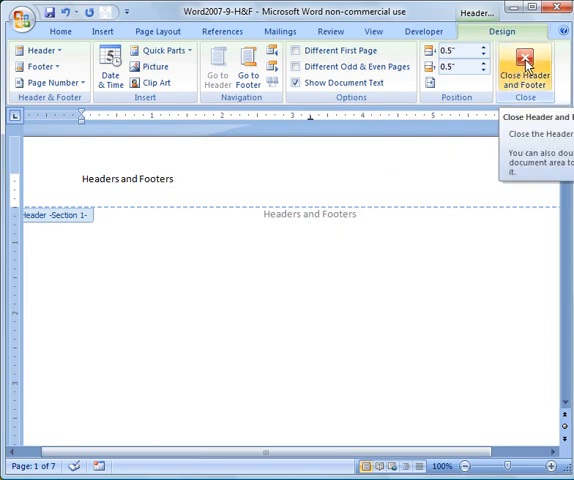
Leave header editing and scroll the pages to confirm 'Headers and Footers' repeats.
click(524, 64)
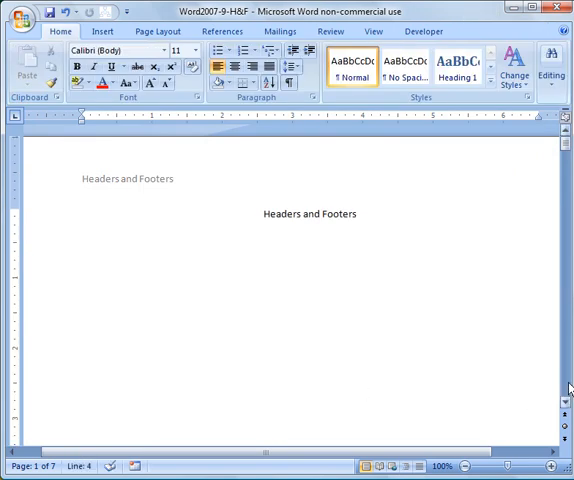
scroll(down, 3)
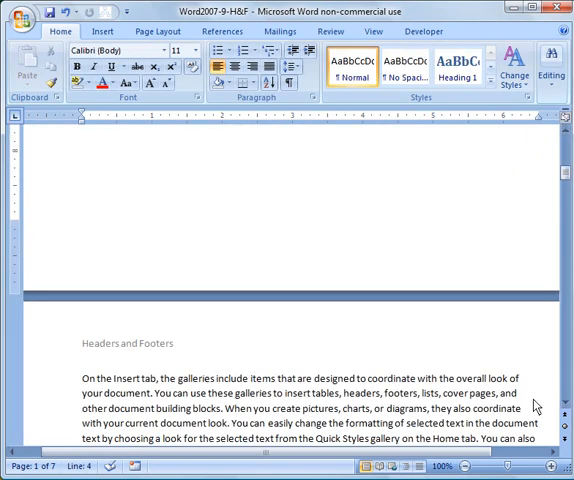
scroll(down, 3)
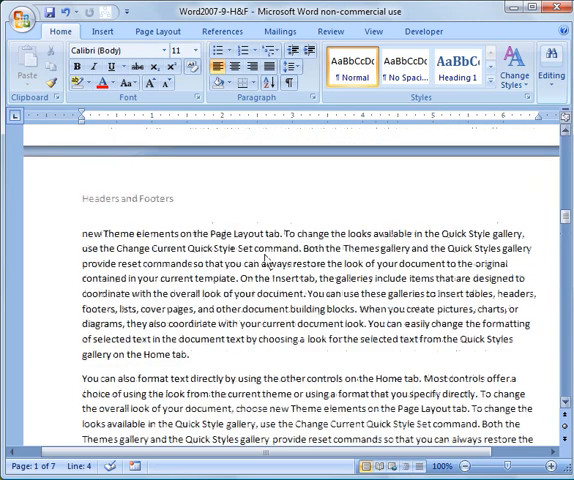
scroll(down, 3)
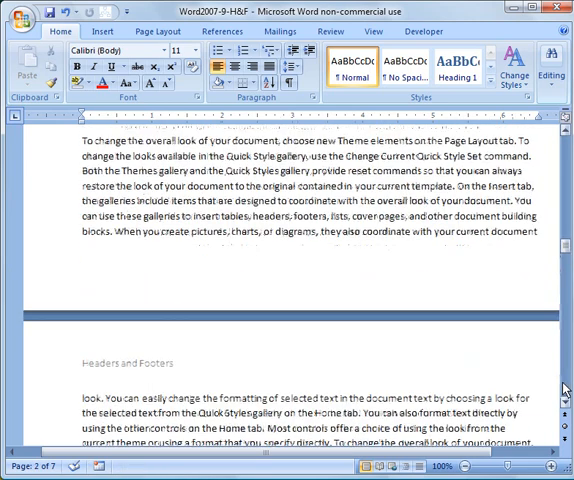
scroll(down, 3)
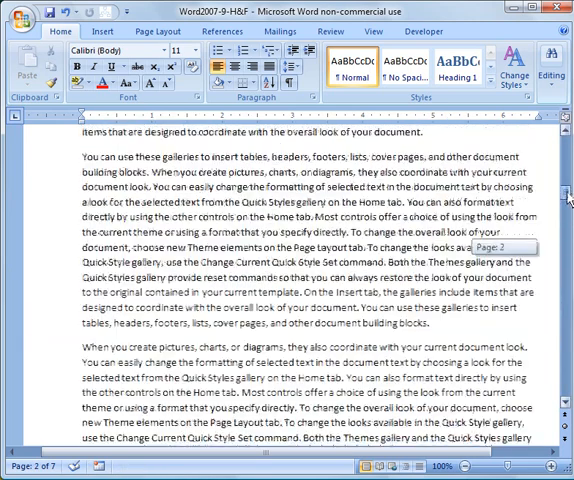
scroll(down, 3)
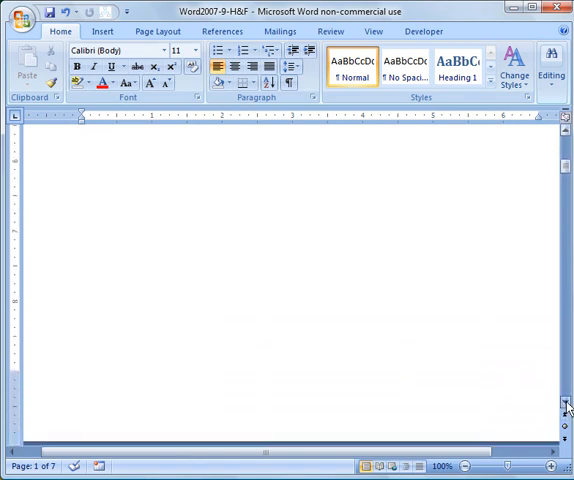
Scroll down to the Section 2 header to unlink it from the previous section.
scroll(down, 3)
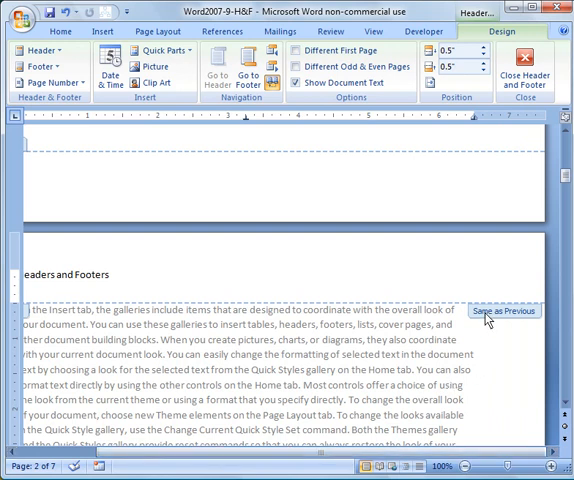
mouse_move(486, 320)
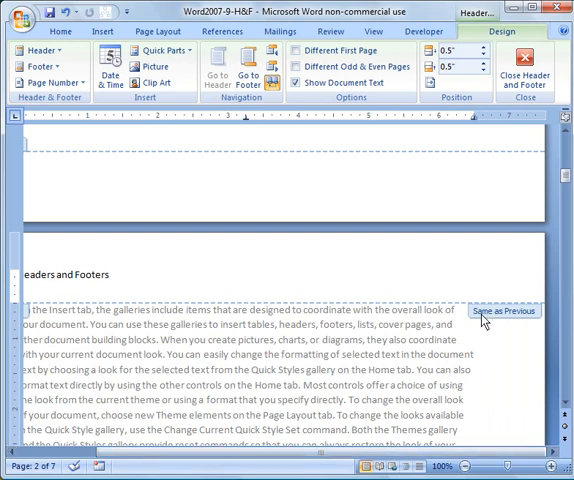
mouse_move(520, 324)
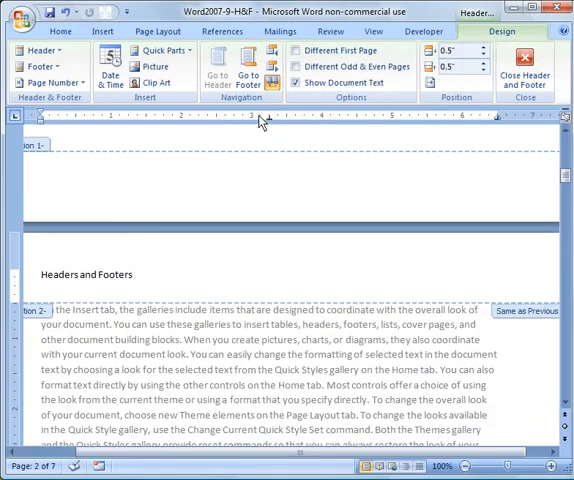
mouse_move(272, 84)
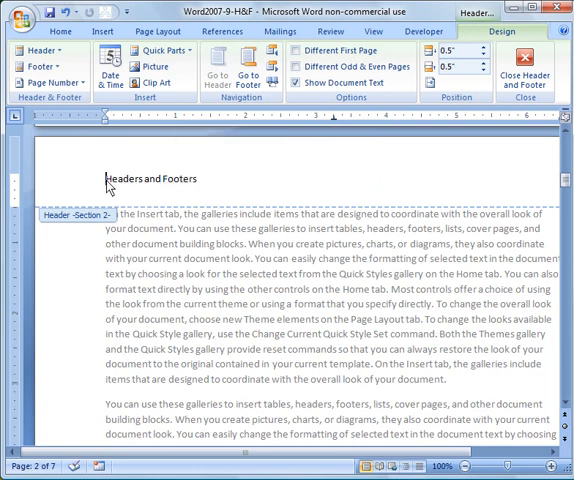
Replace the Section 2 header text with 'Chapter1'.
double_click(148, 180)
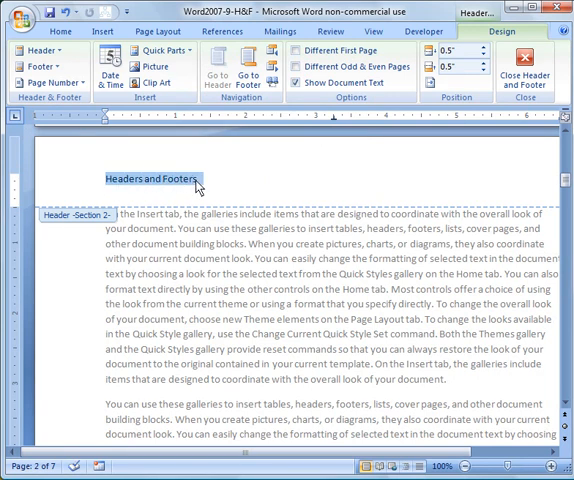
text(Ca)
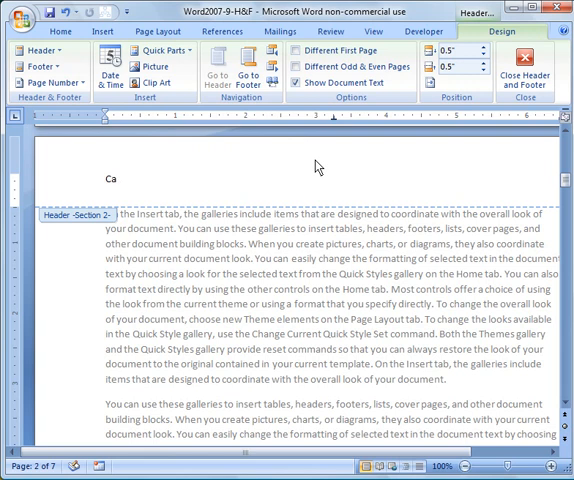
text(hapter1)
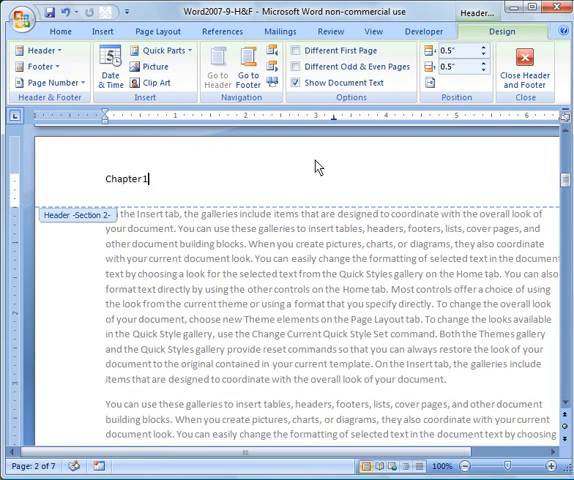
mouse_move(232, 254)
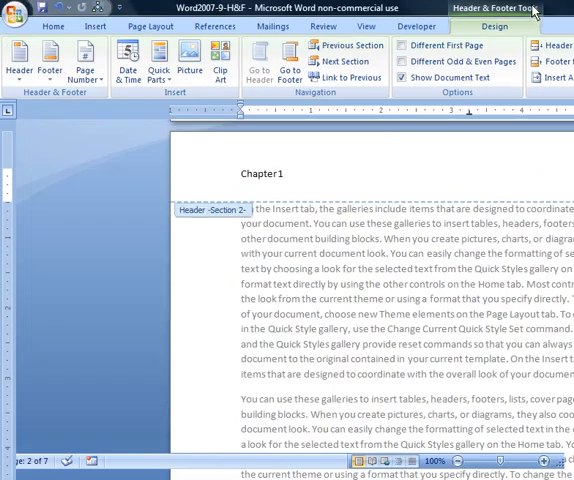
mouse_move(352, 60)
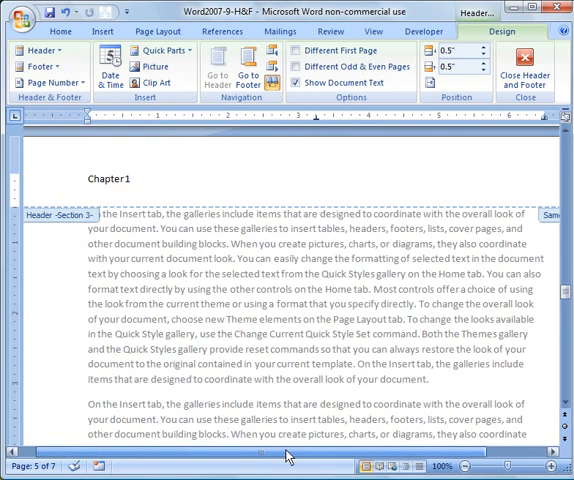
mouse_move(272, 84)
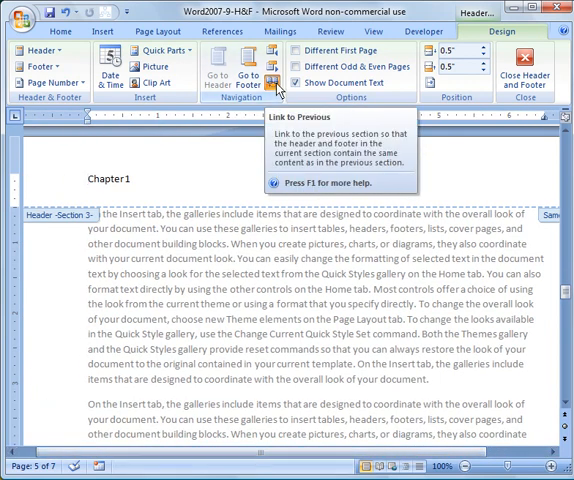
mouse_move(540, 236)
text(2)
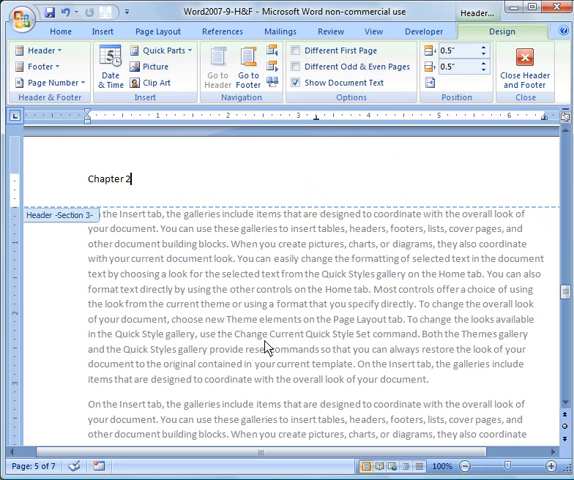
Leave header editing and scroll through to check each section's header, including 'Chapter 2'.
click(524, 70)
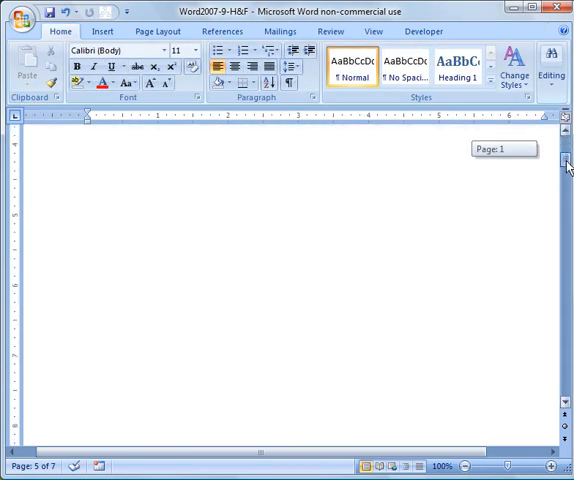
scroll(down, 3)
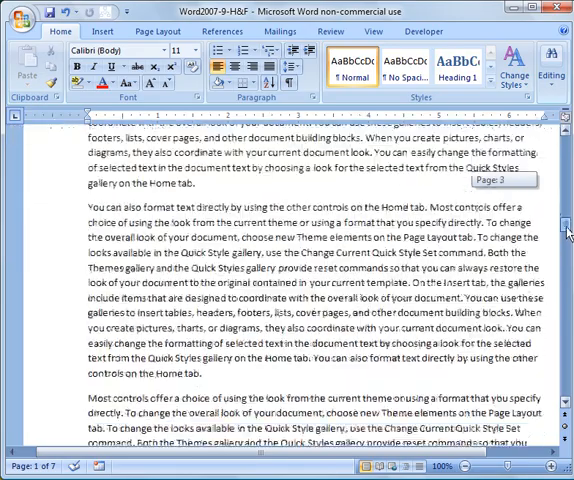
scroll(down, 3)
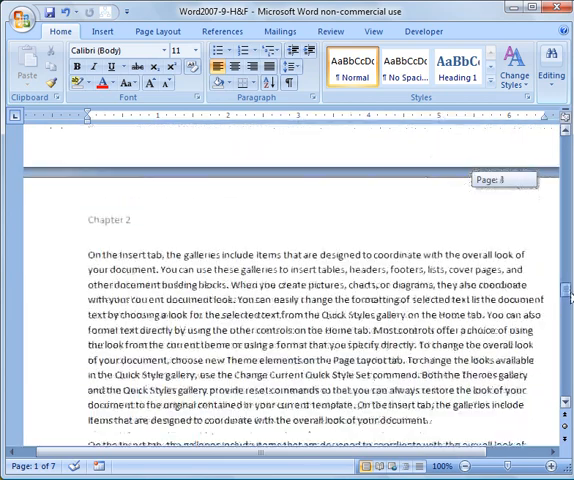
scroll(down, 3)
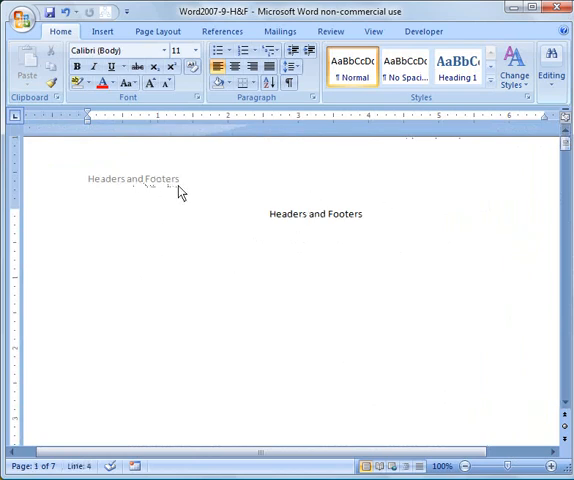
mouse_move(184, 186)
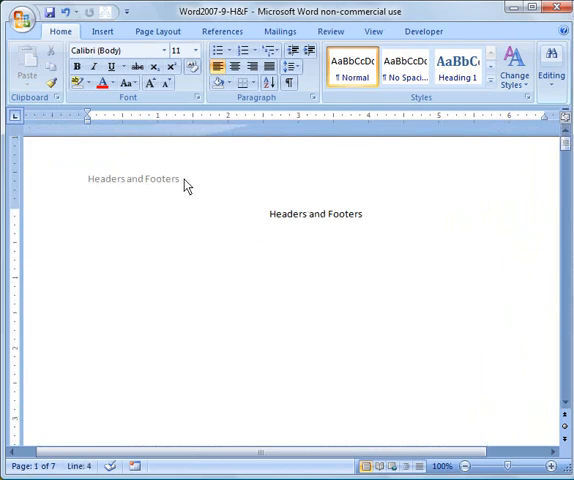
Give page 1 a Different First Page header, leave it blank, and finish editing.
click(236, 264)
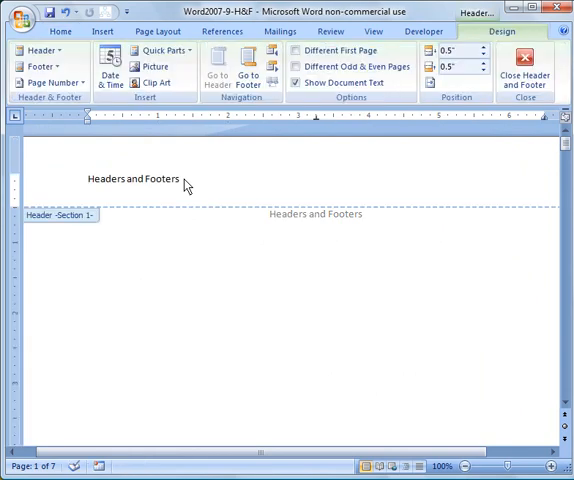
click(298, 52)
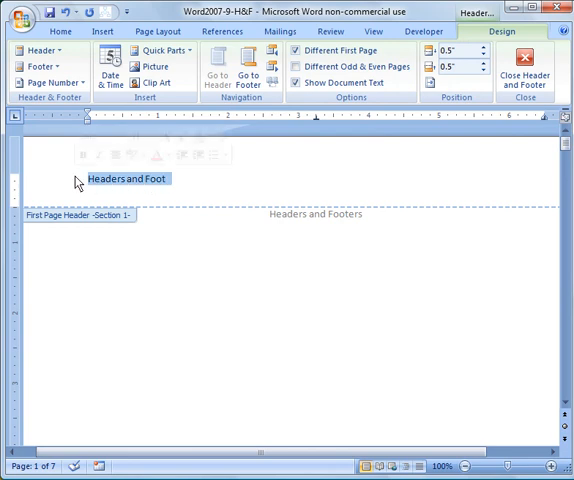
key(Delete)
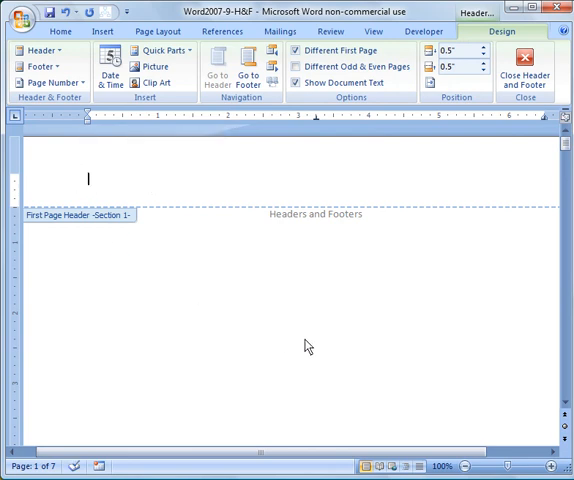
click(524, 62)
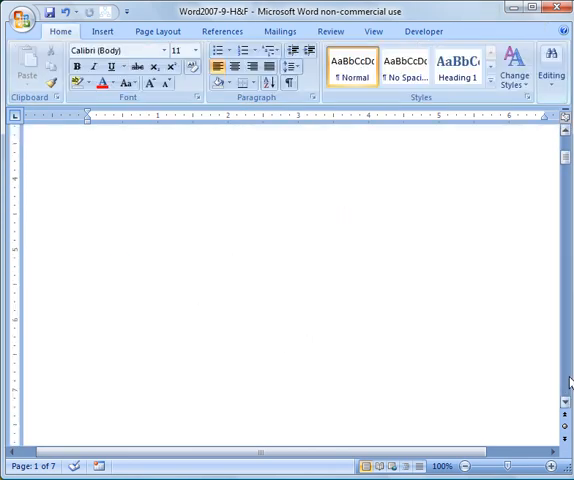
scroll(down, 3)
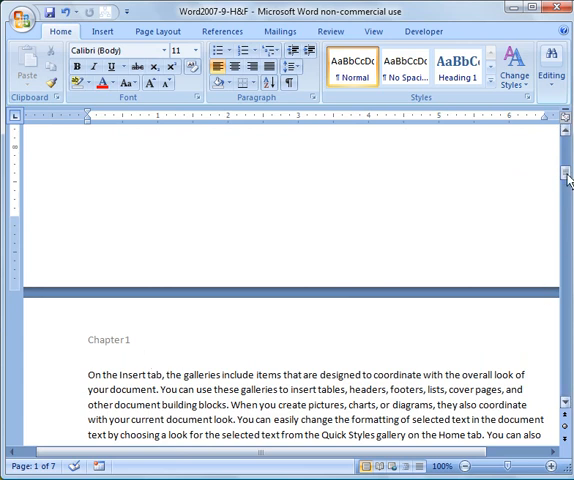
scroll(down, 3)
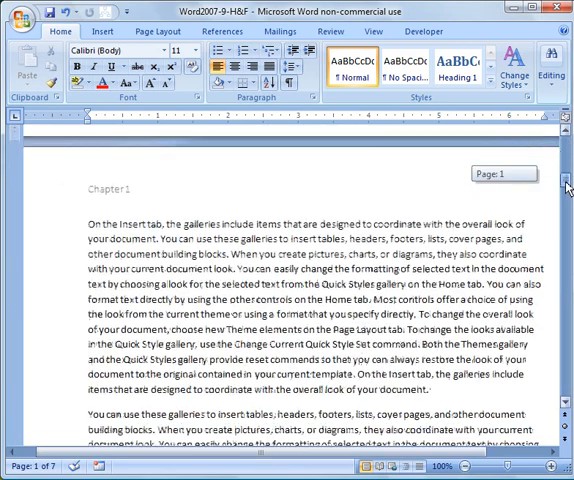
scroll(down, 3)
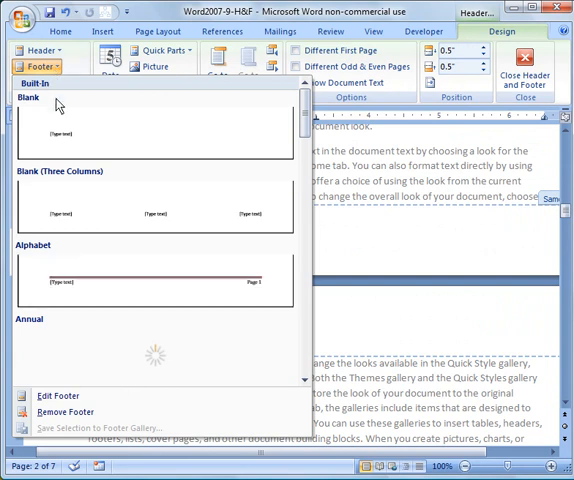
mouse_move(64, 212)
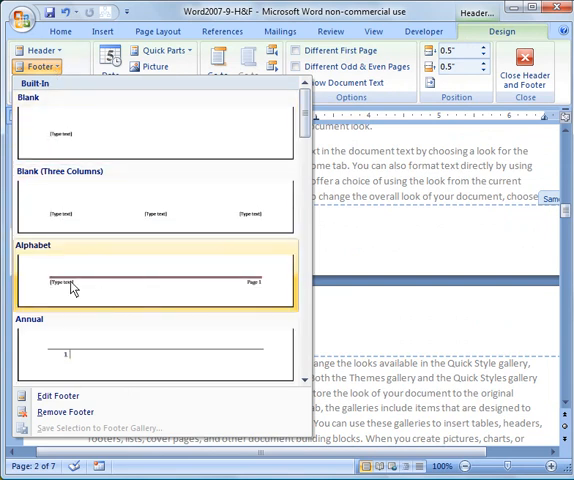
Apply the Alphabet footer reading 'Headers and Footers', then go to the Office menu.
click(160, 280)
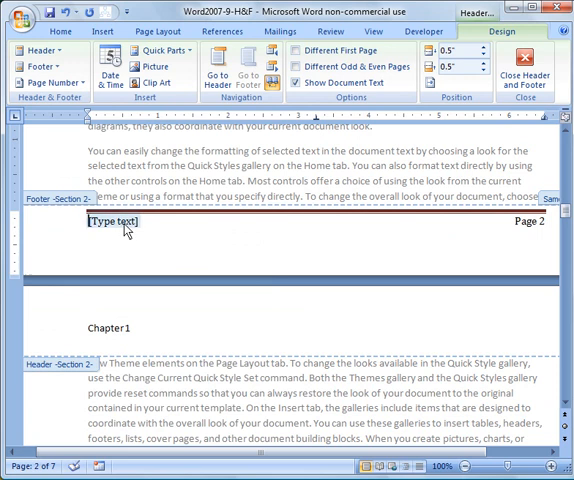
text(Headers and)
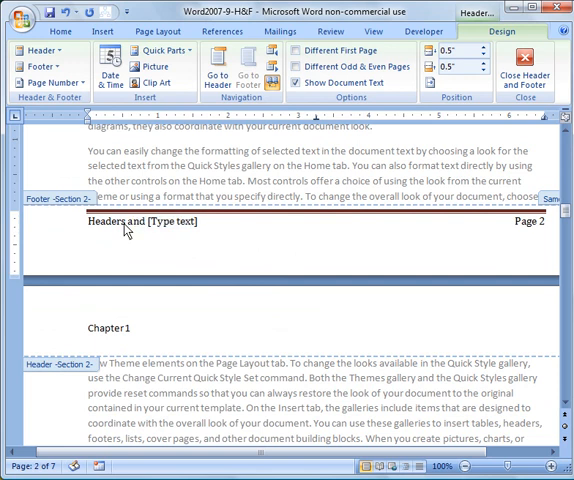
text(Footers)
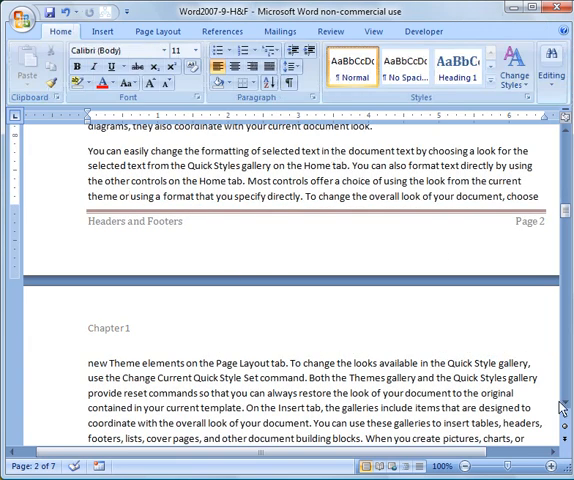
click(22, 18)
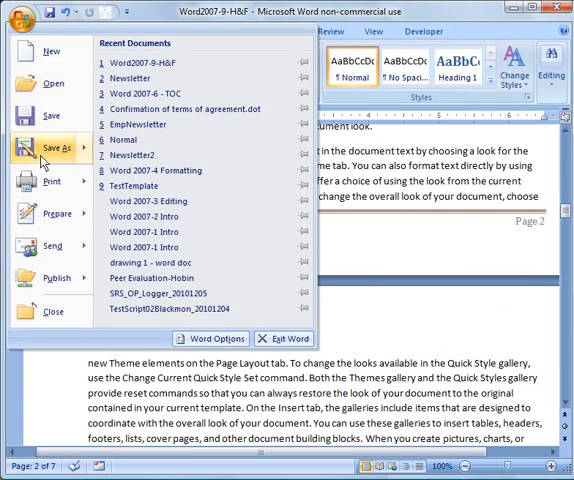